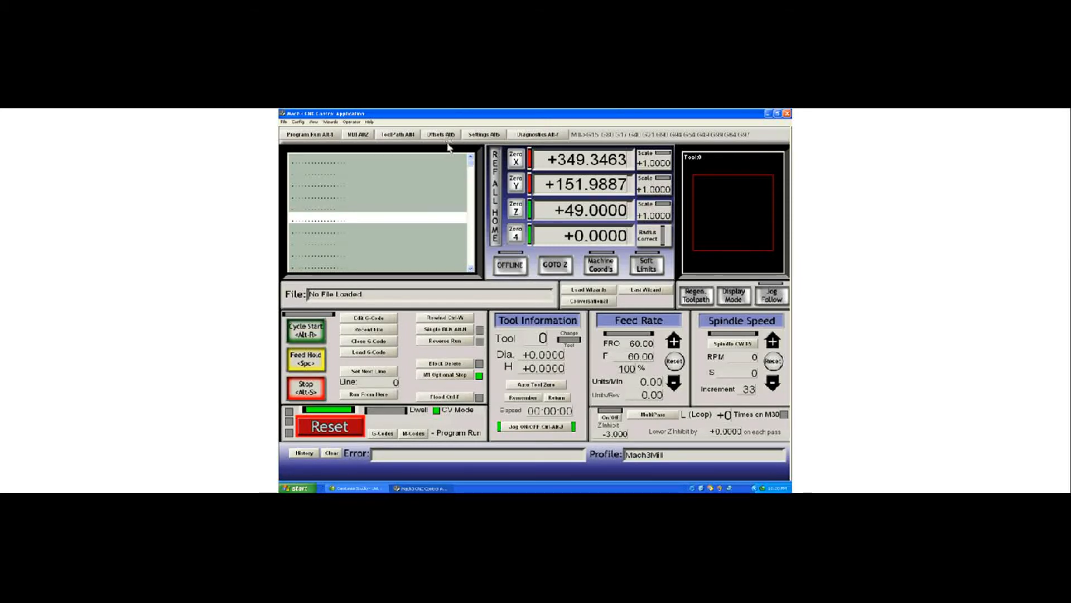
# Step: Browse the Config menu, then bring up the VB Script Editor's file browser
pyautogui.click(294, 122)
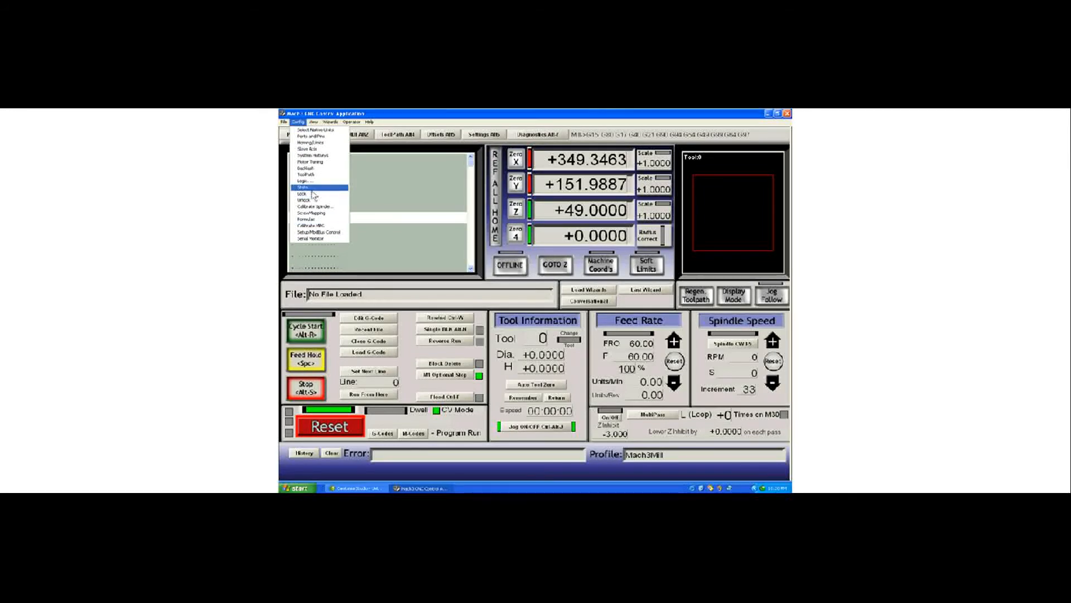
pyautogui.click(302, 187)
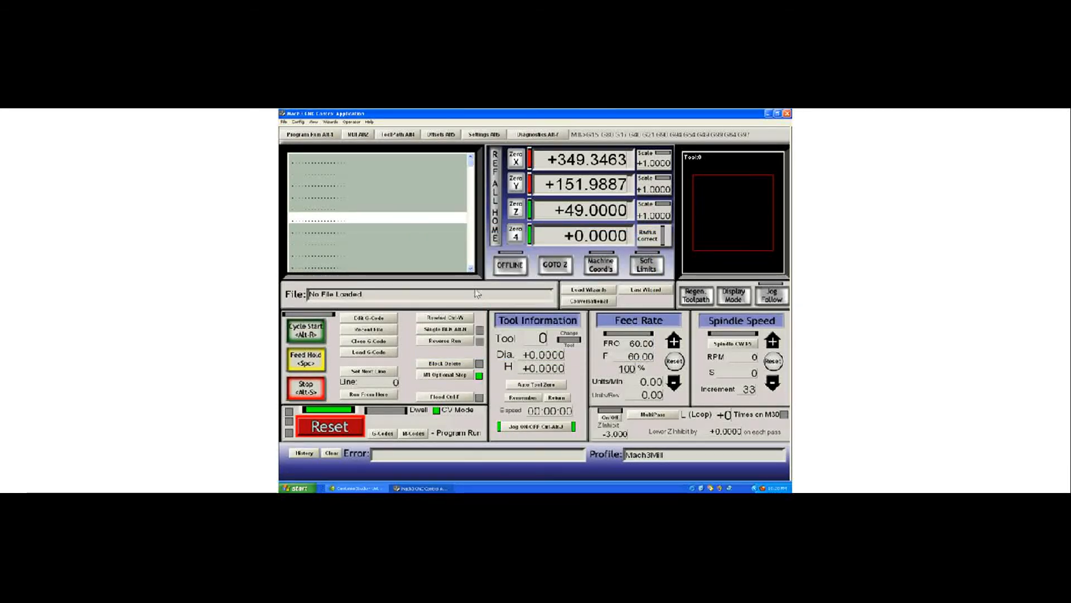
pyautogui.moveTo(478, 243)
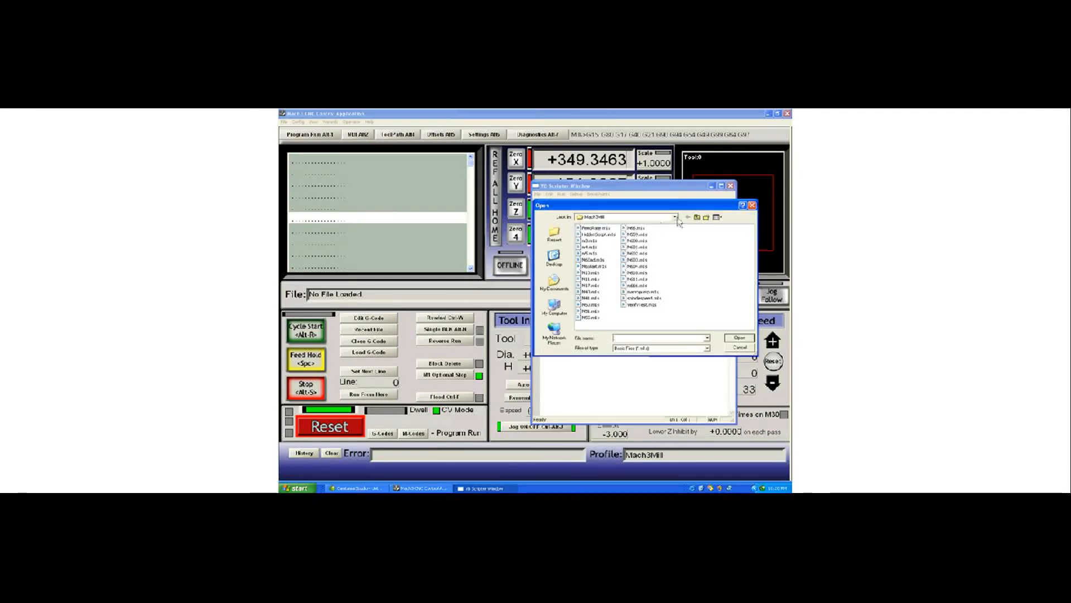
# Step: Open macropump.m1s from the Mach3Mill folder in the script editor
pyautogui.click(675, 216)
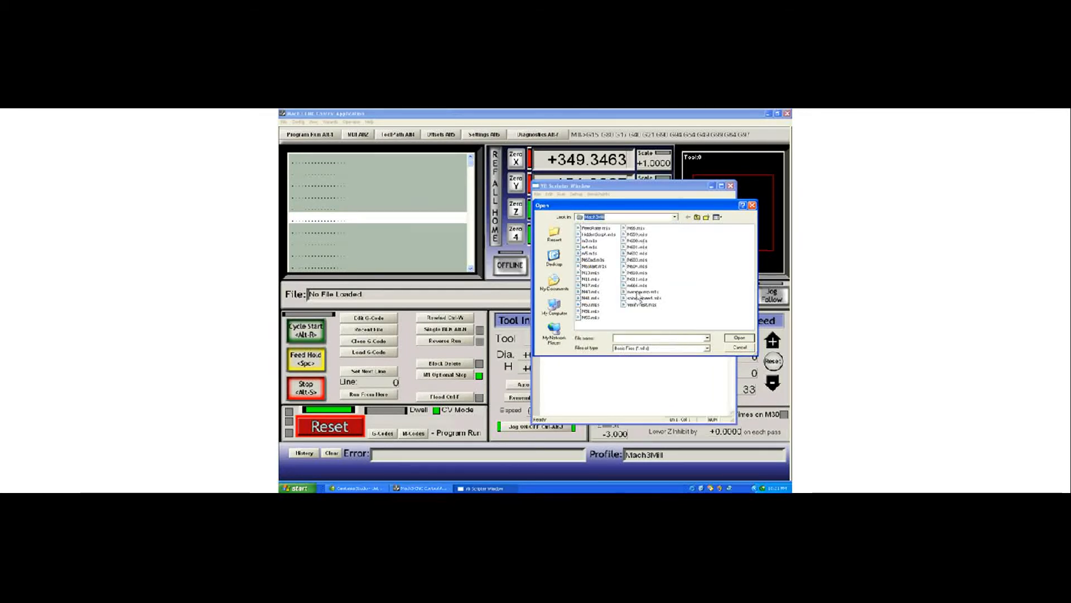
pyautogui.click(641, 292)
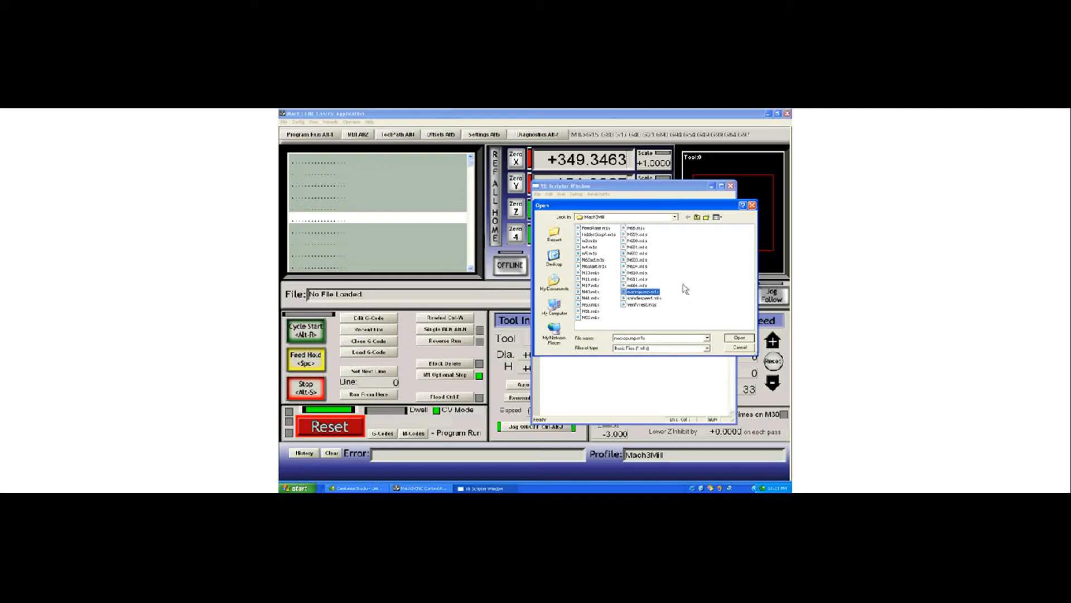
pyautogui.moveTo(673, 298)
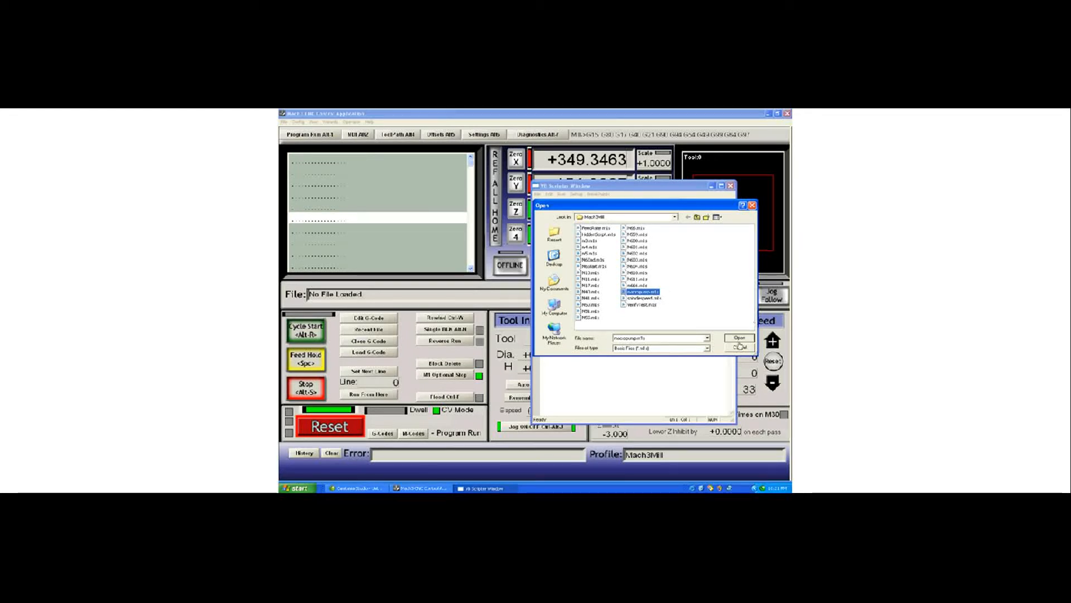
pyautogui.click(739, 337)
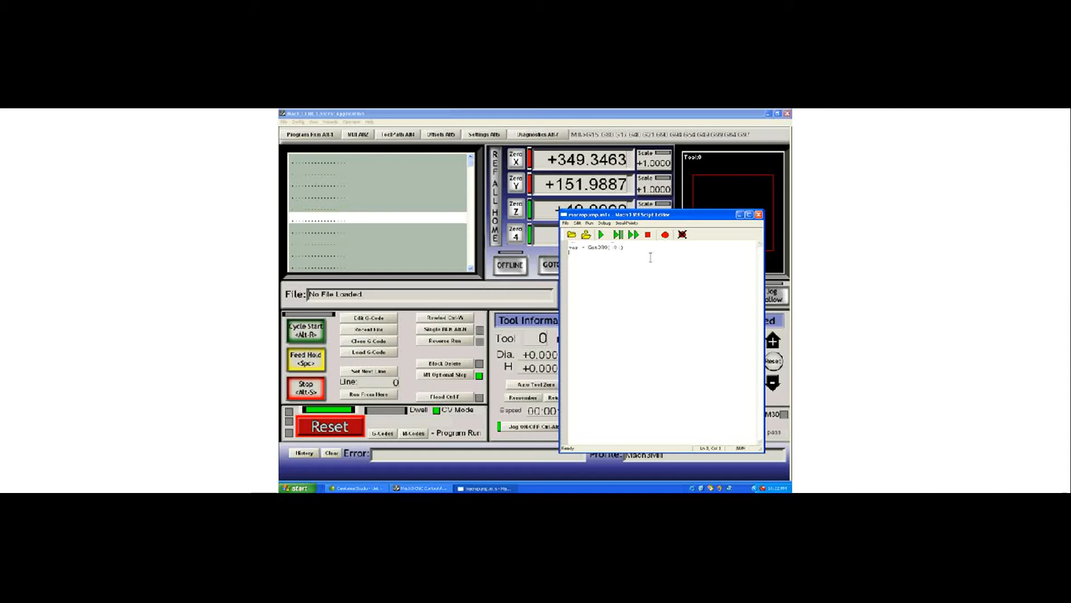
# Step: Write var = GetDRO(0), var = var + 1, SetDRO(0, var) and close the editor
pyautogui.write('var =l')
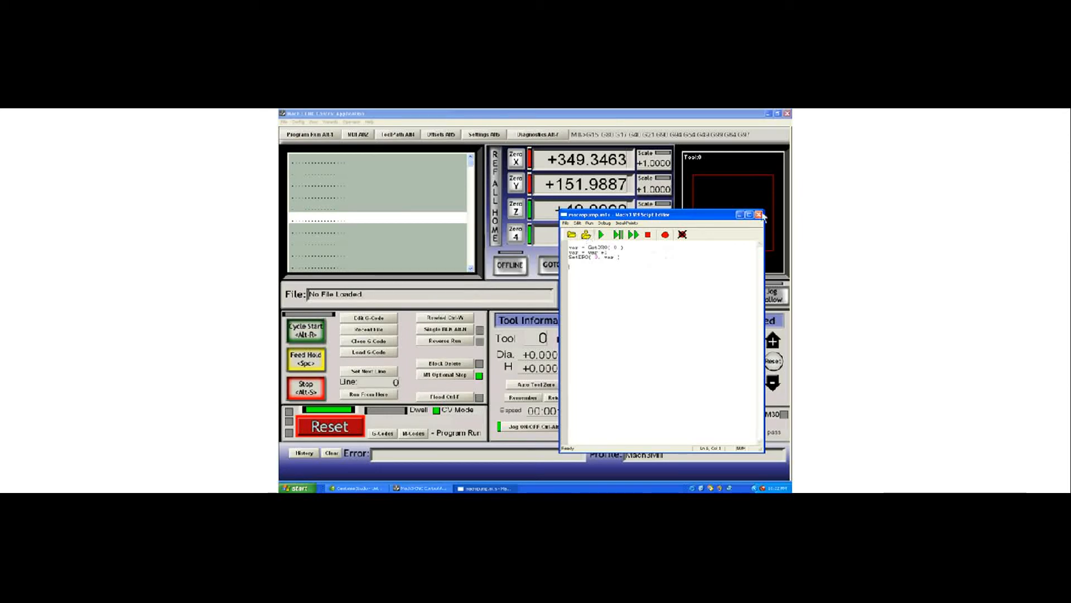
pyautogui.click(759, 214)
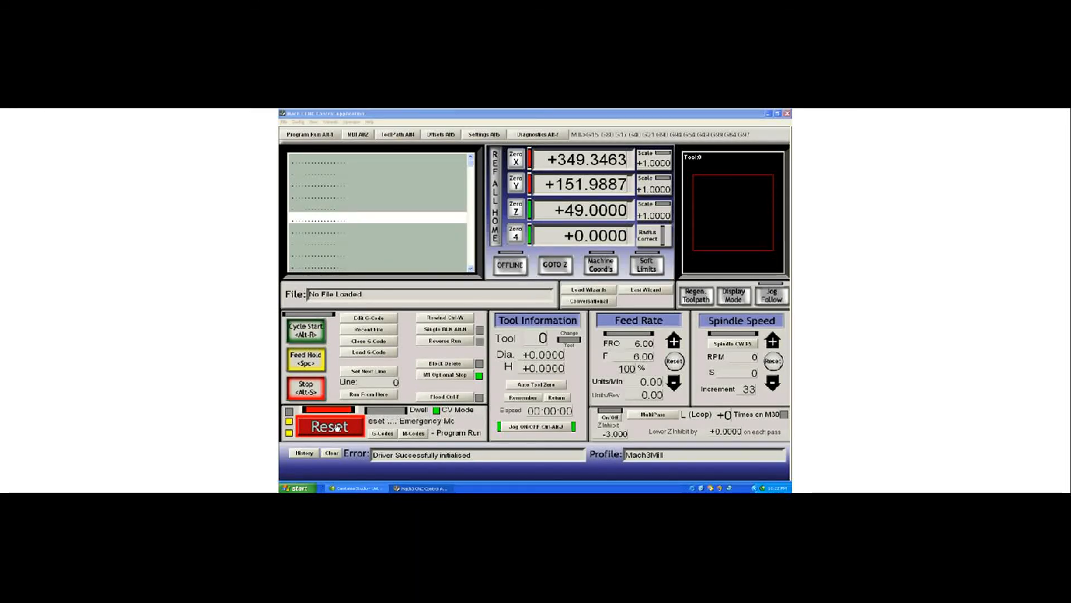
# Step: Click the flashing Reset button to leave emergency mode after restarting
pyautogui.click(328, 425)
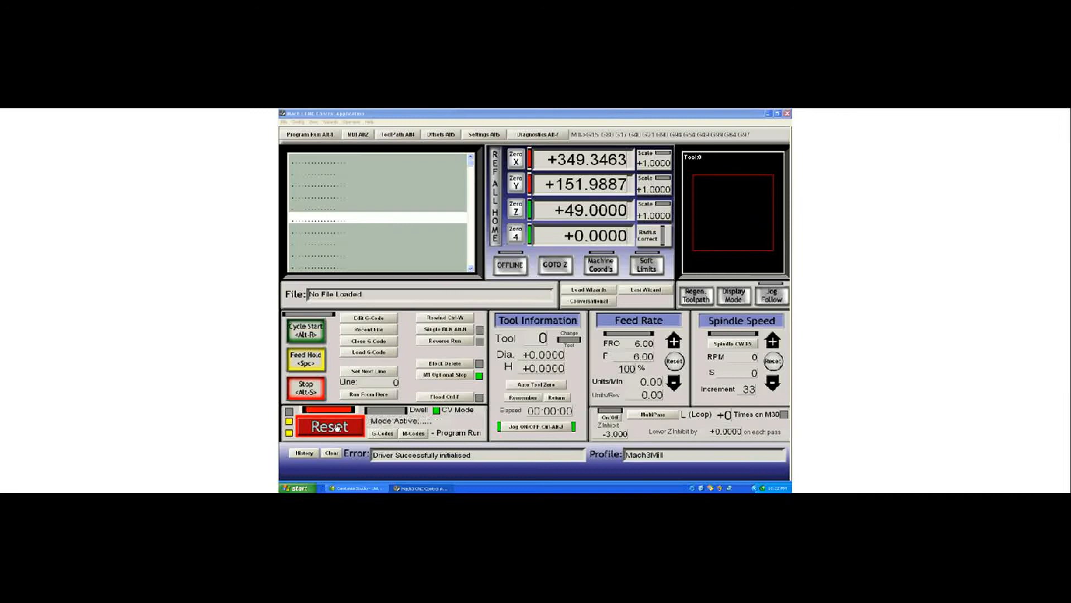